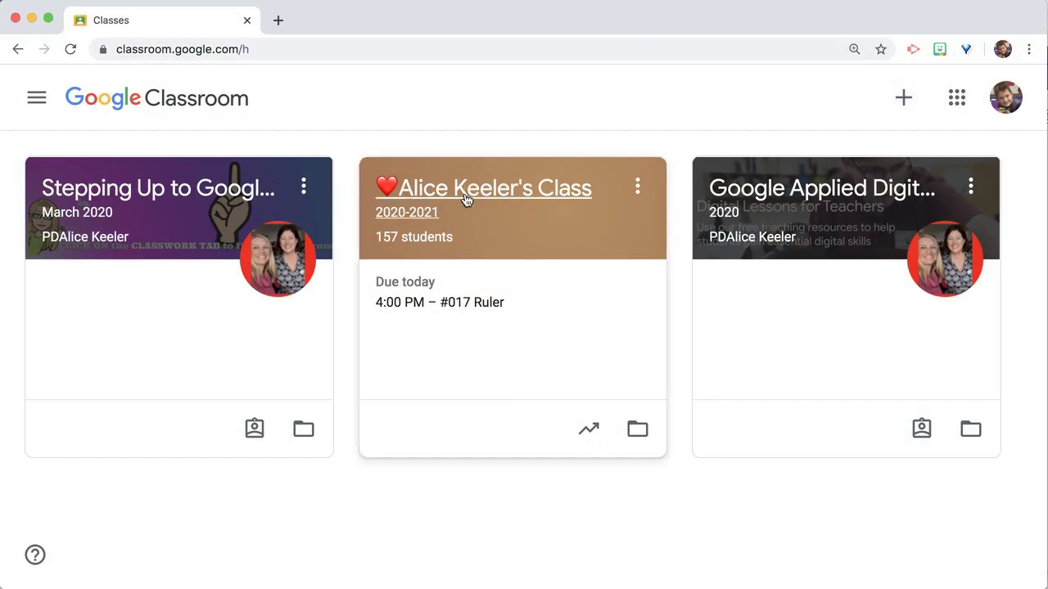
Open the 2020-2021 class stream and dismiss the 'Meet video chat is now available' banner.
click(491, 186)
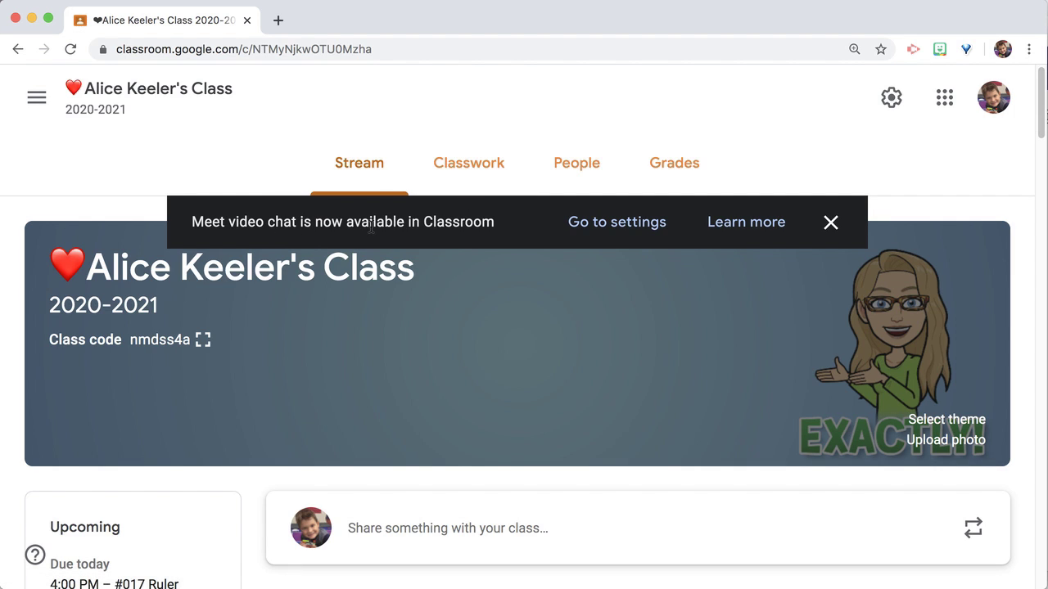
mouse_move(832, 222)
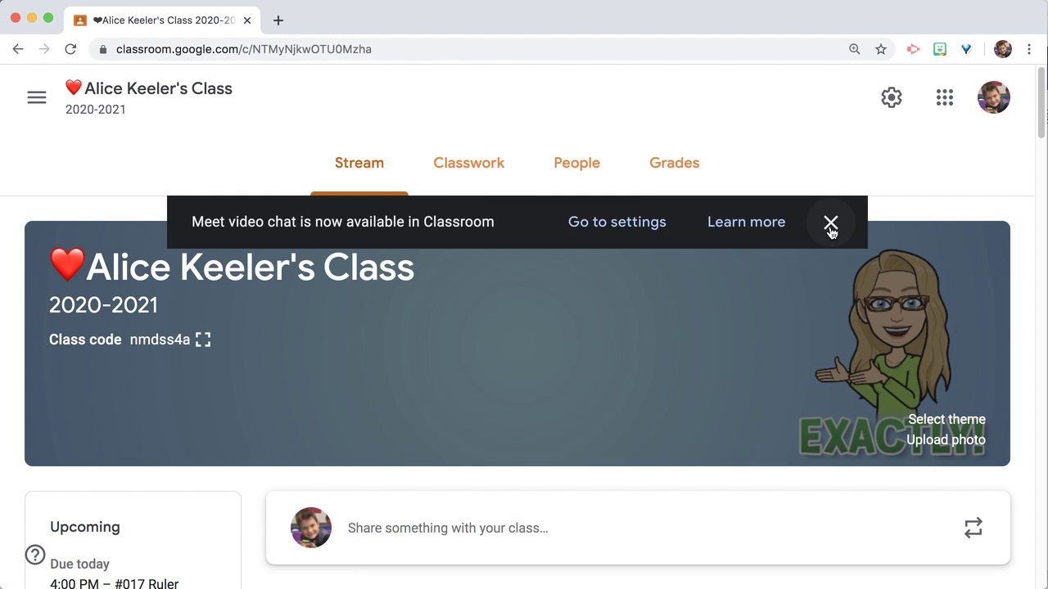
click(831, 222)
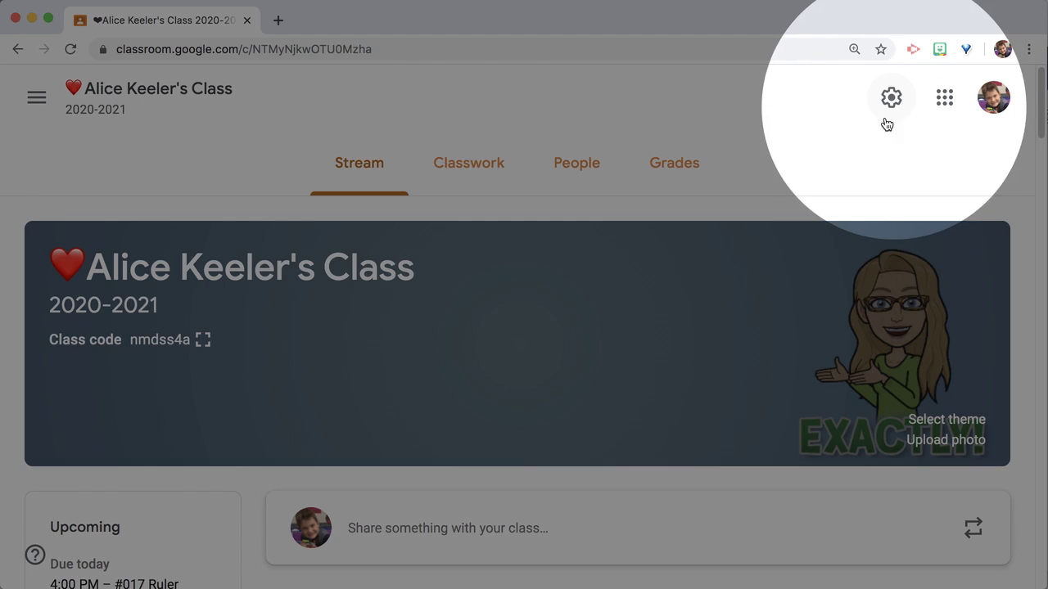
Open class settings and scroll to the General section's Meet row.
click(891, 98)
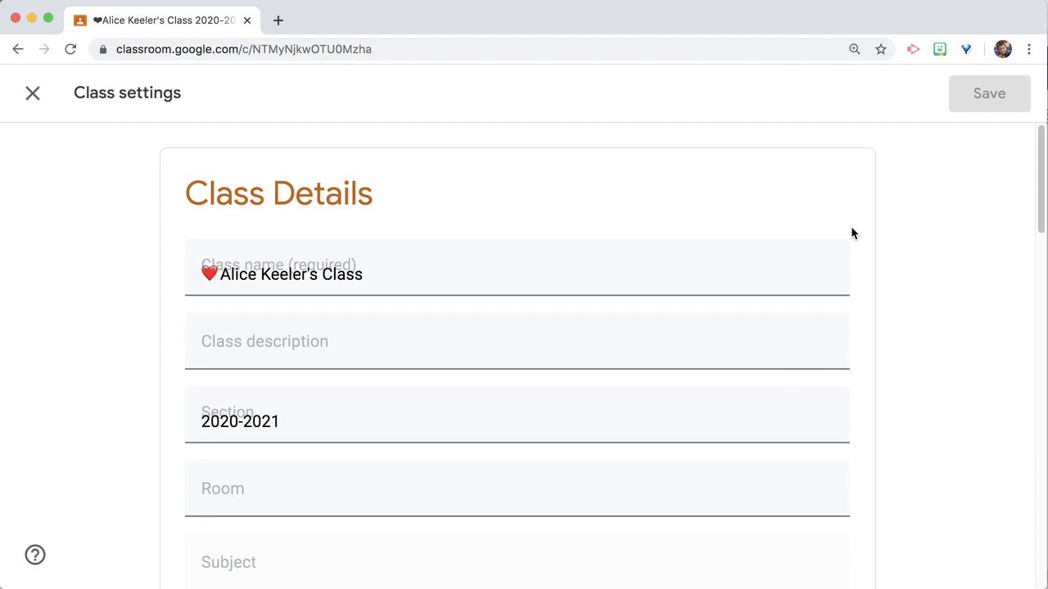
scroll(down, 3)
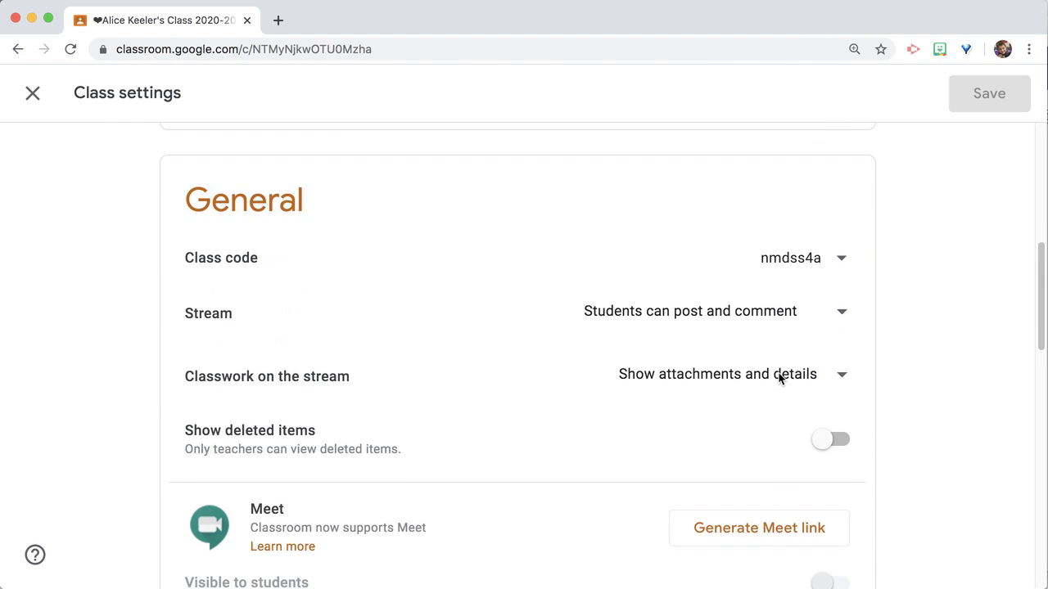
scroll(down, 3)
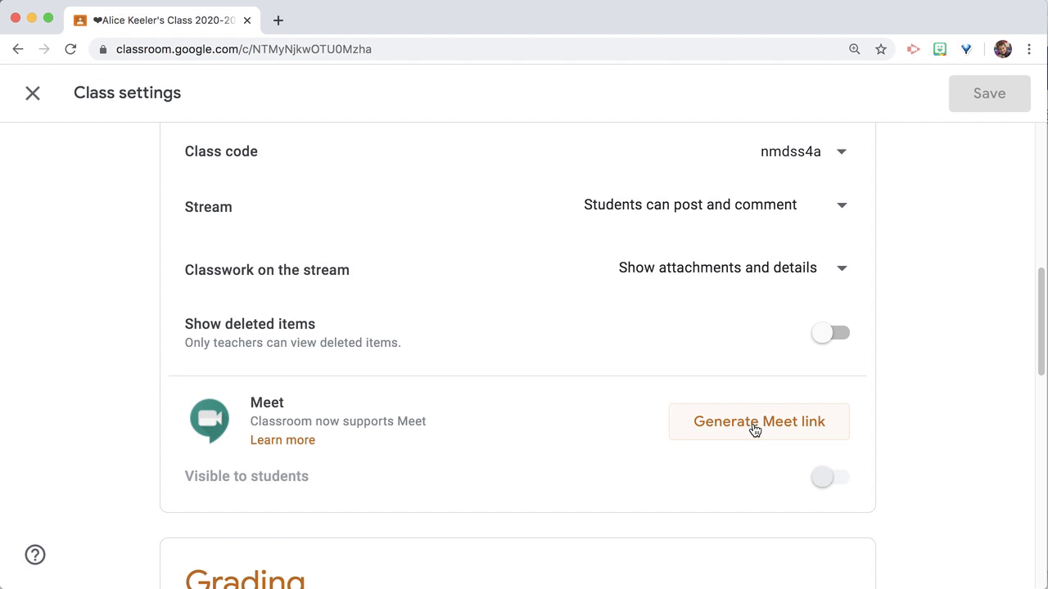
Generate a class Meet link, make it visible to students, then reset it to a new link.
click(758, 420)
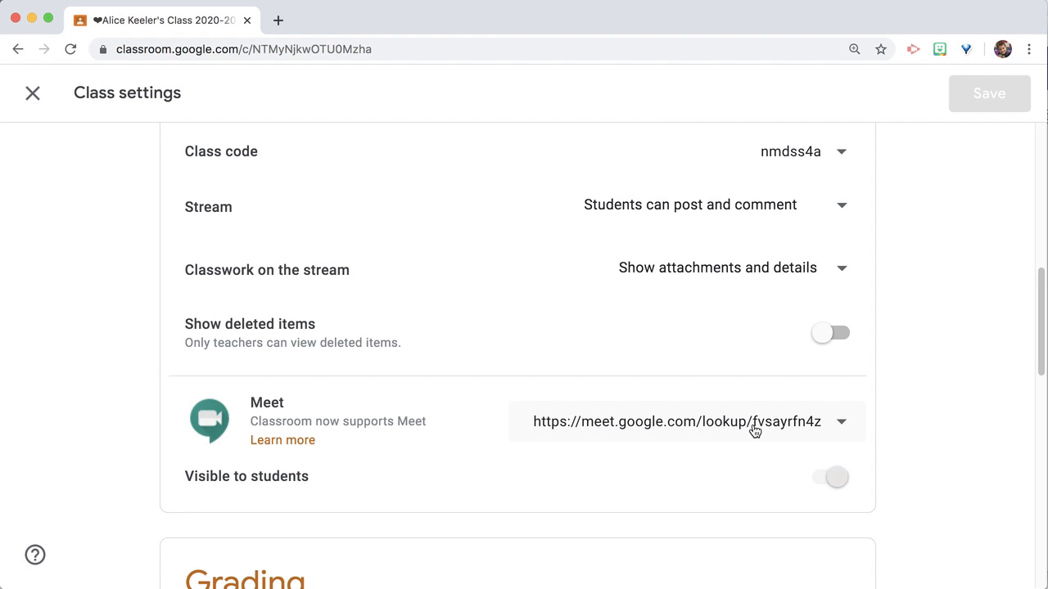
click(829, 478)
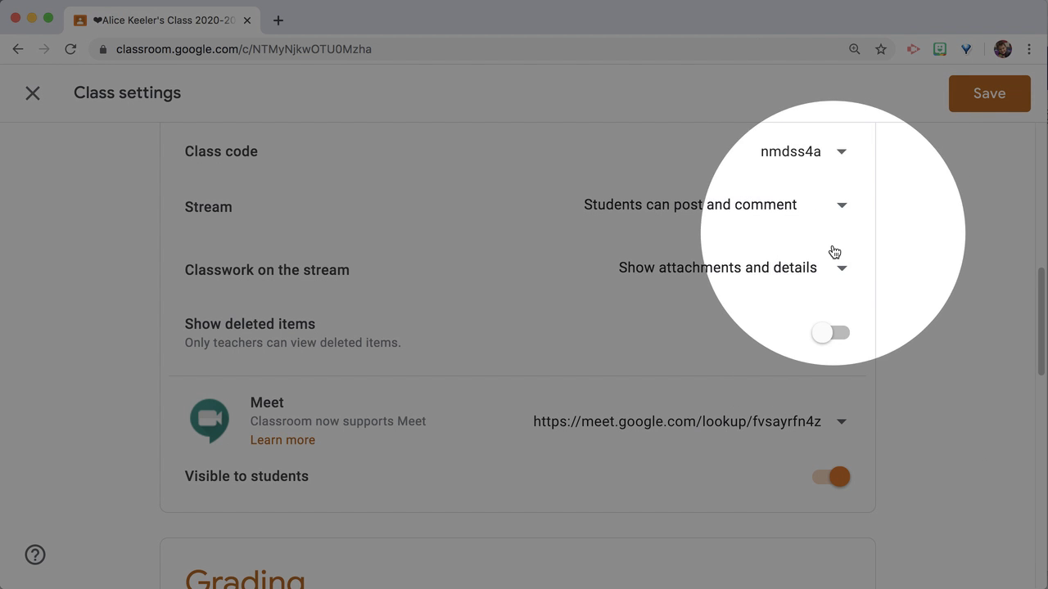
click(842, 423)
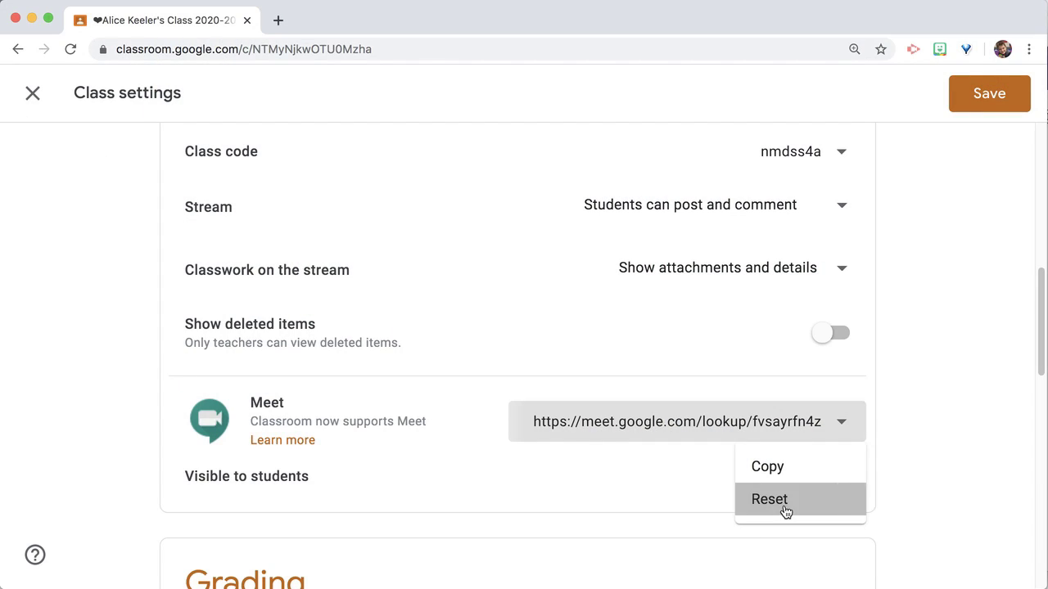
click(769, 500)
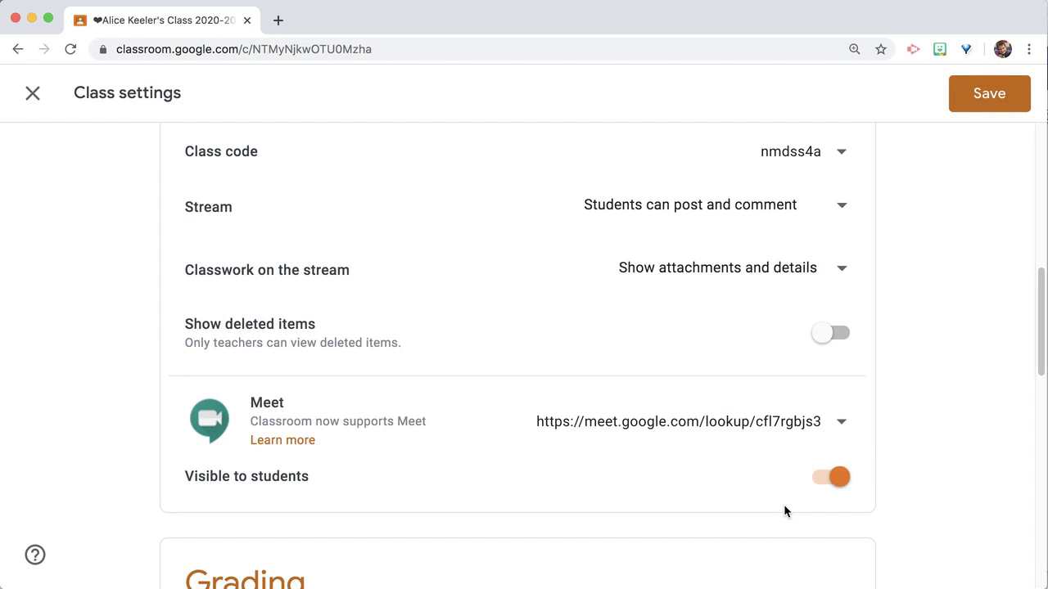
mouse_move(832, 491)
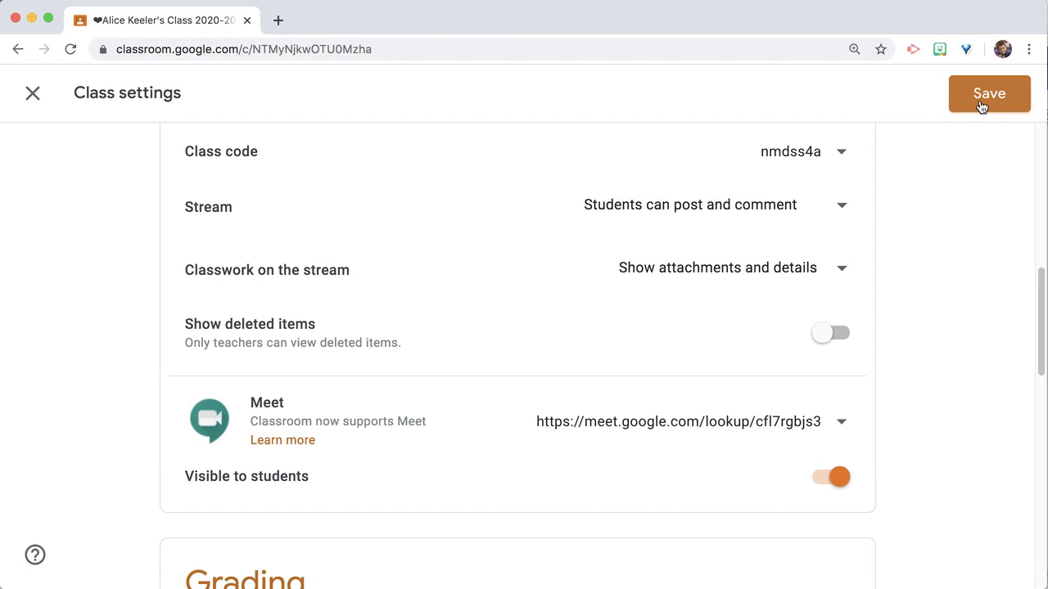
Save the settings, check the link on the stream, and launch the Meet from Classwork.
click(988, 92)
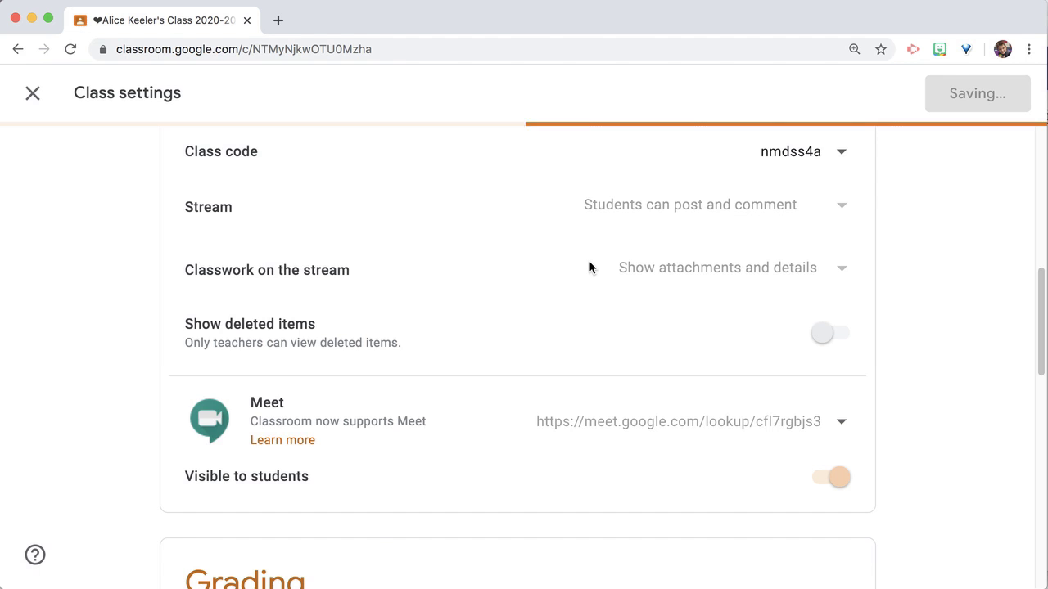
click(33, 91)
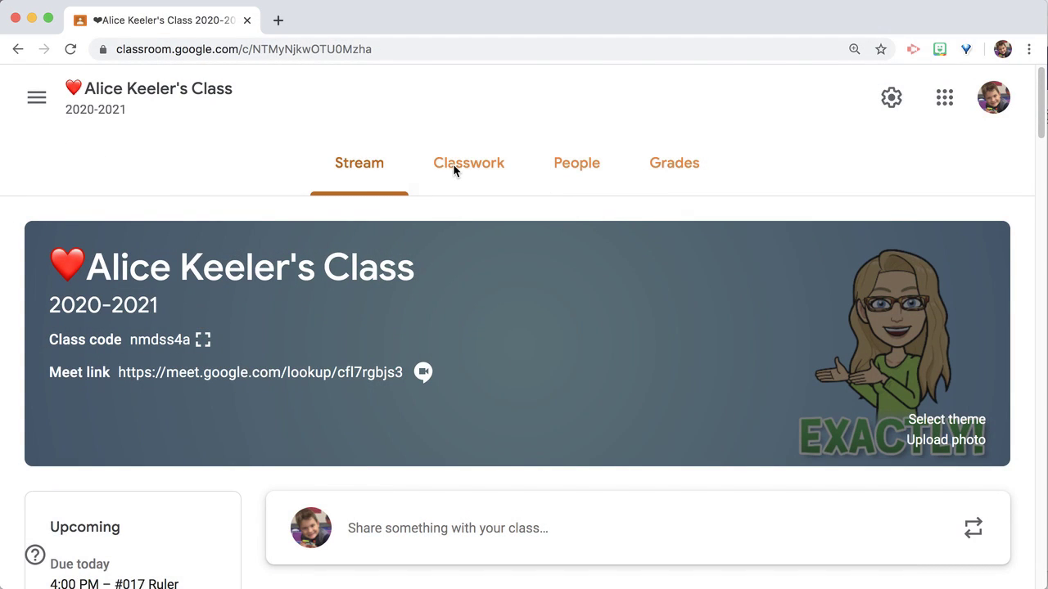
click(468, 163)
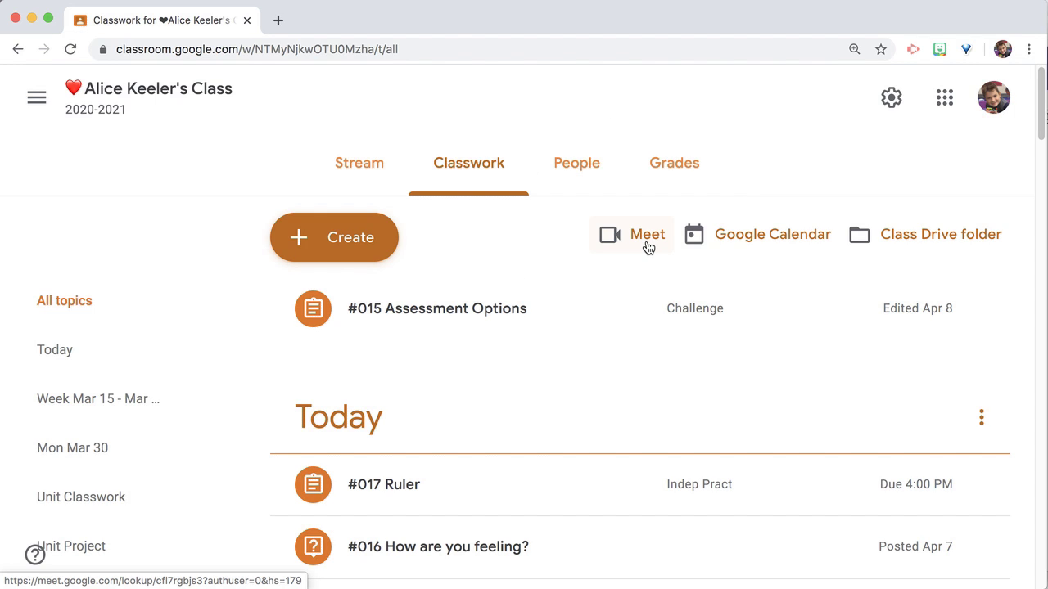
click(646, 236)
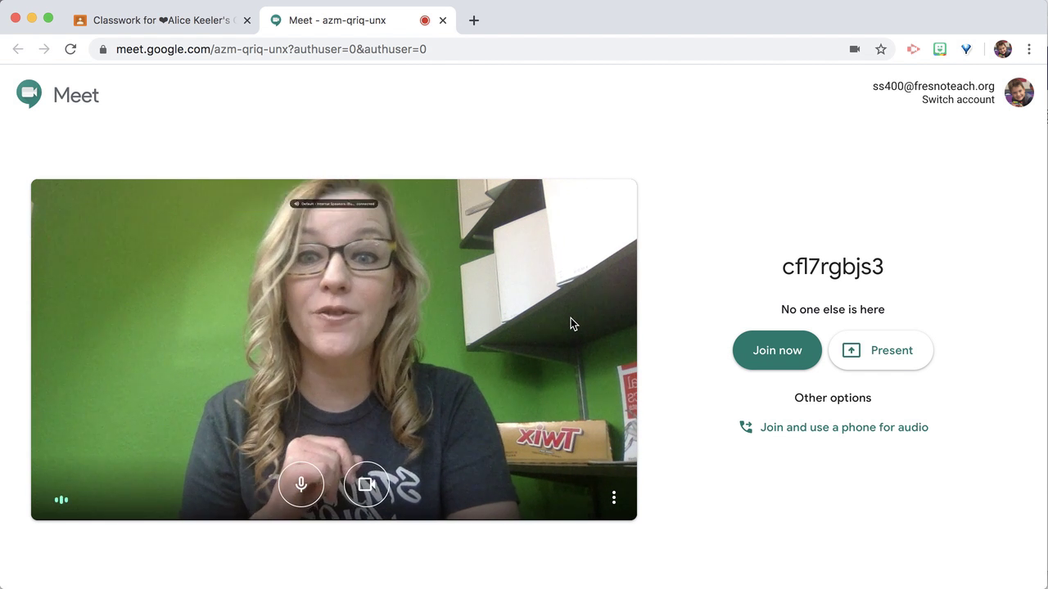